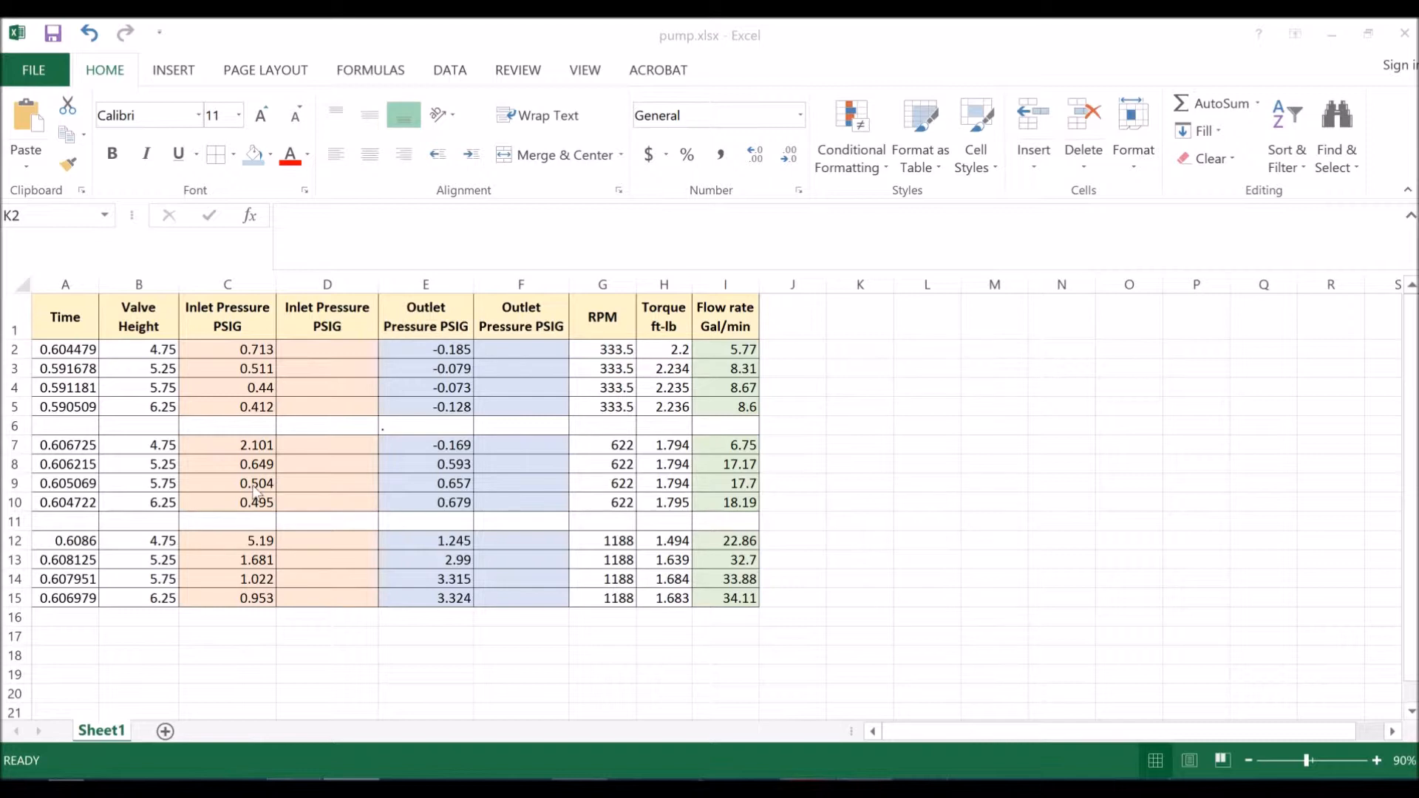
mouse_move(190, 442)
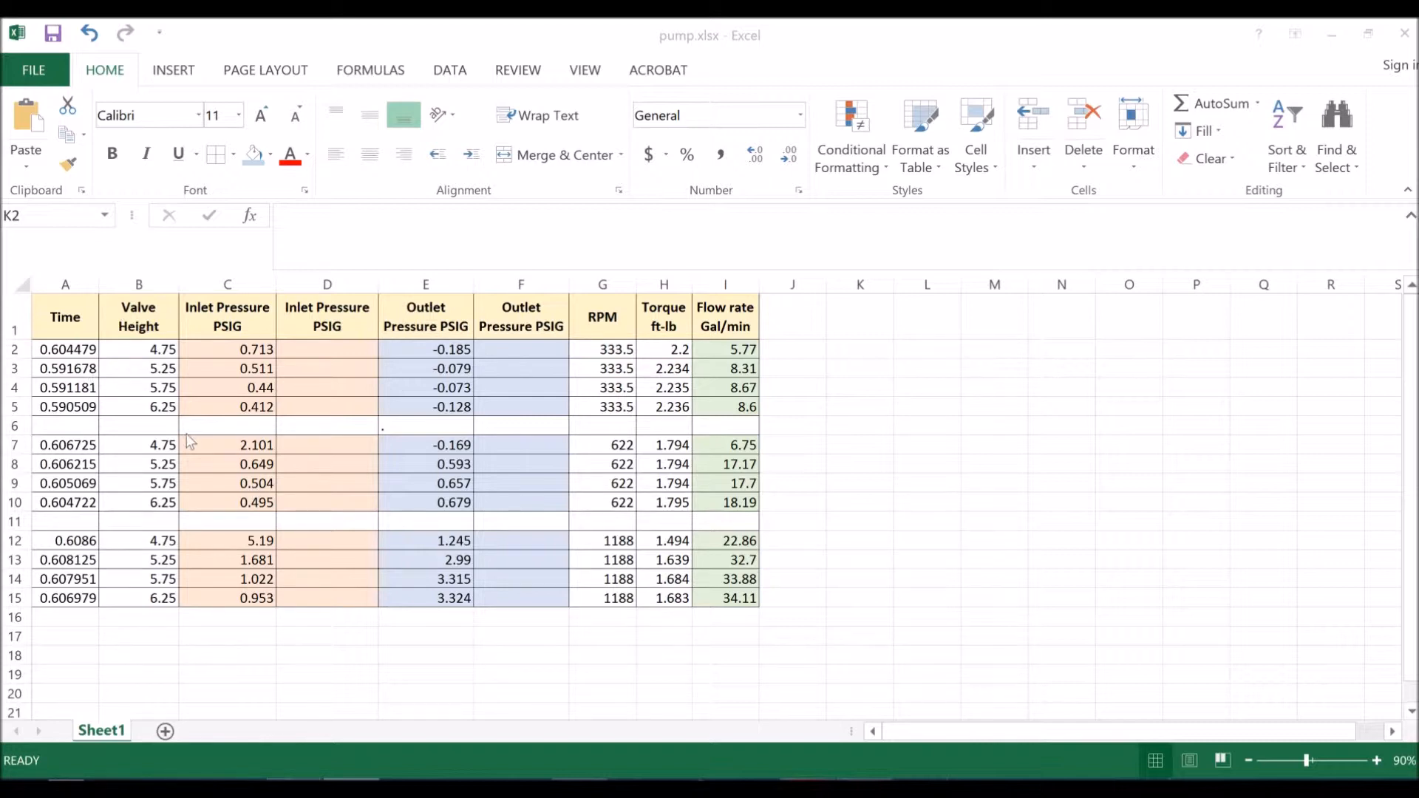
mouse_move(467, 505)
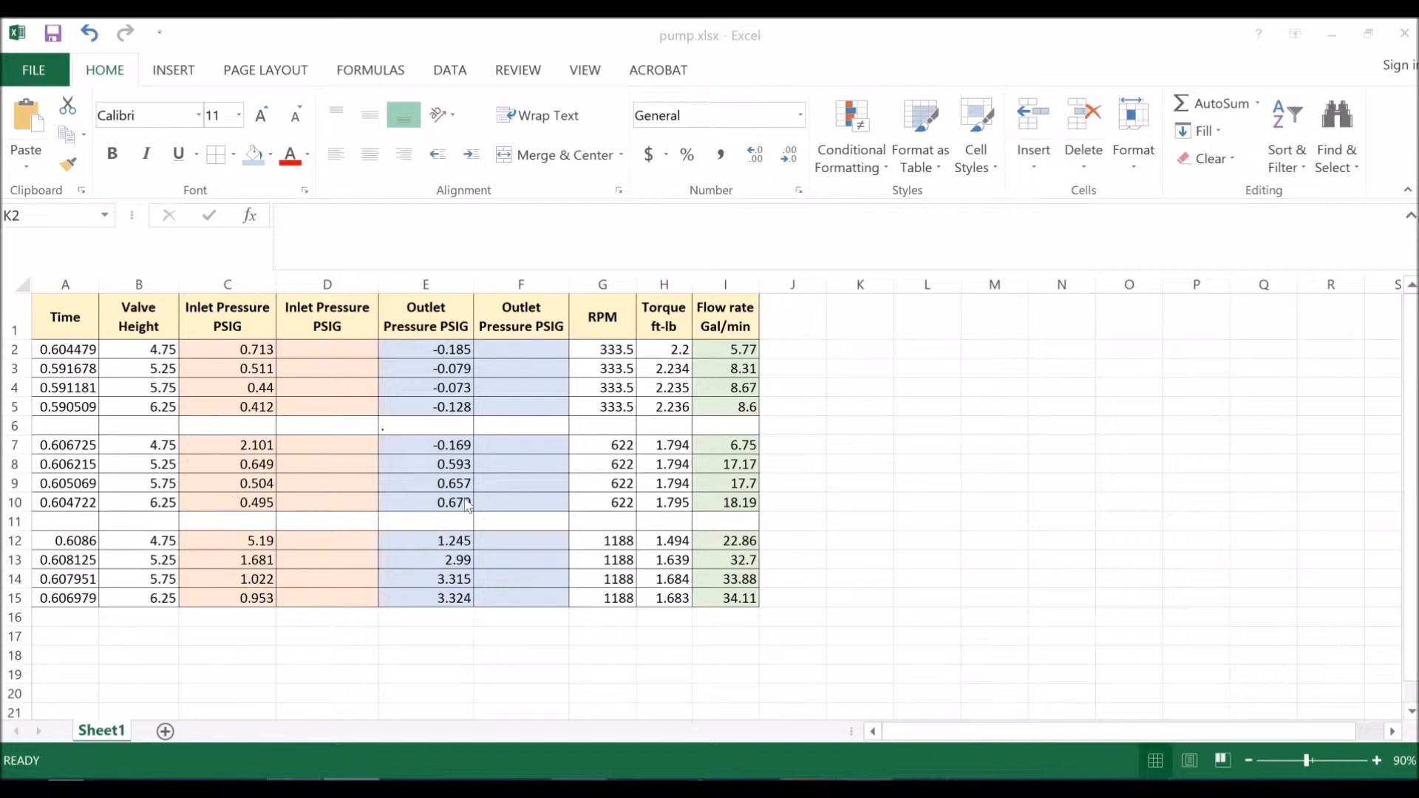
mouse_move(643, 422)
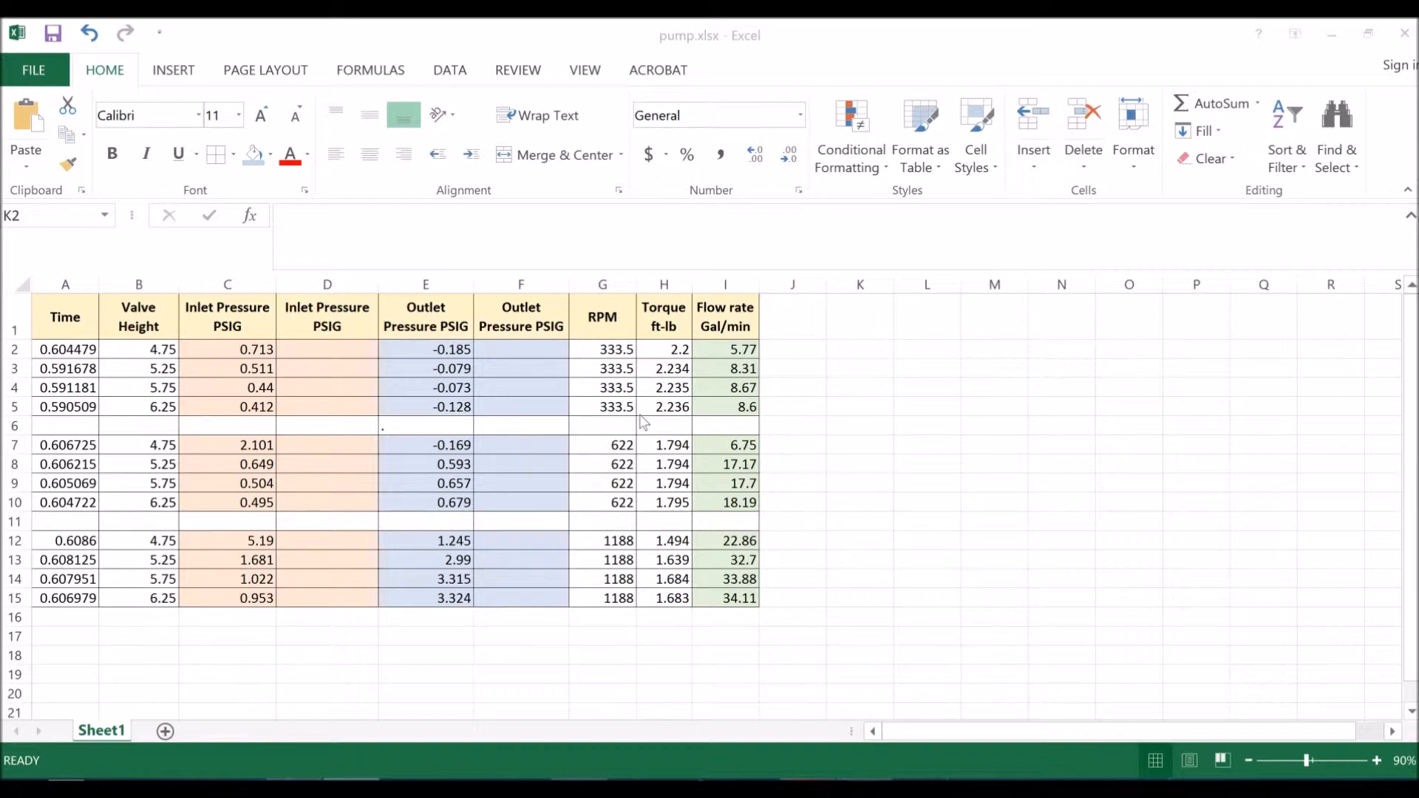
mouse_move(785, 438)
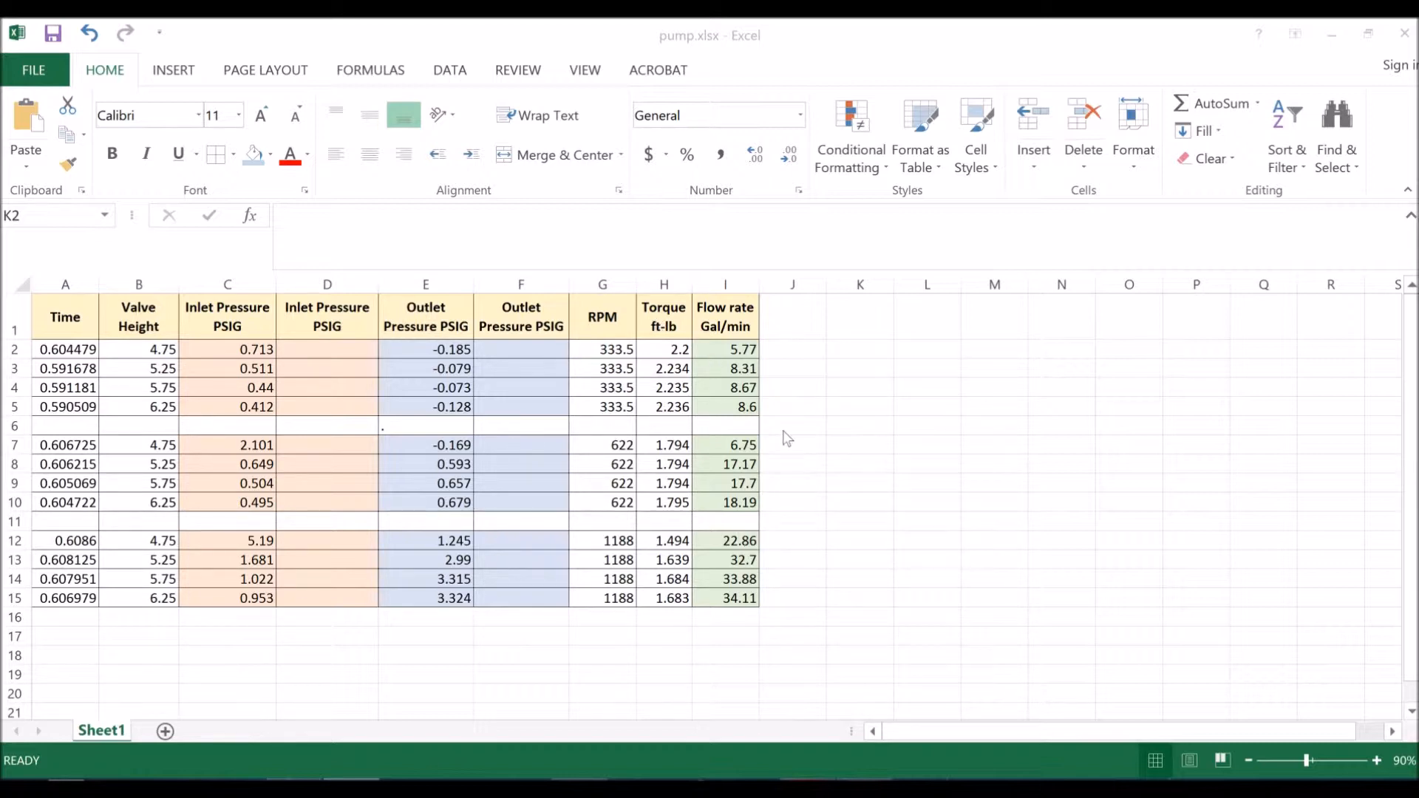
mouse_move(805, 407)
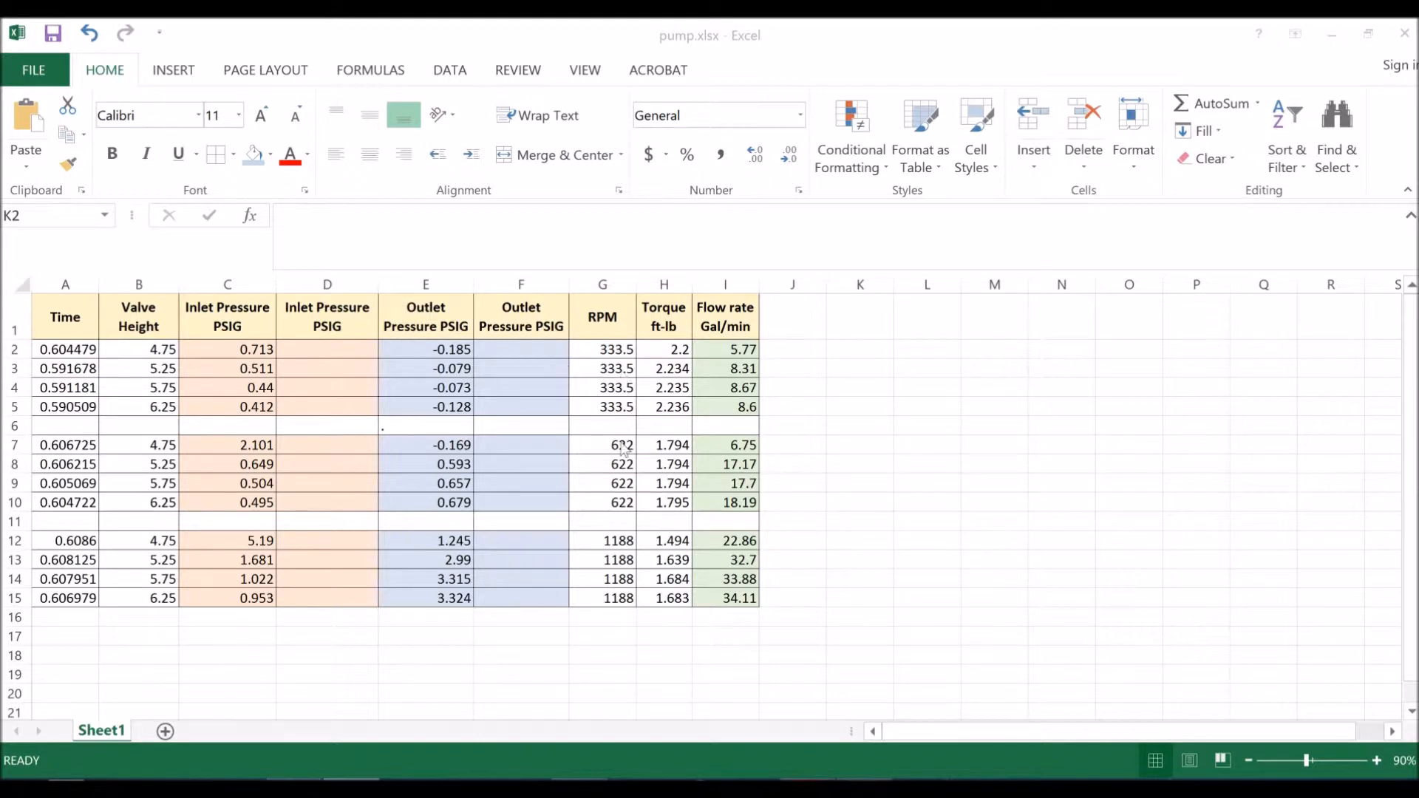
mouse_move(615, 575)
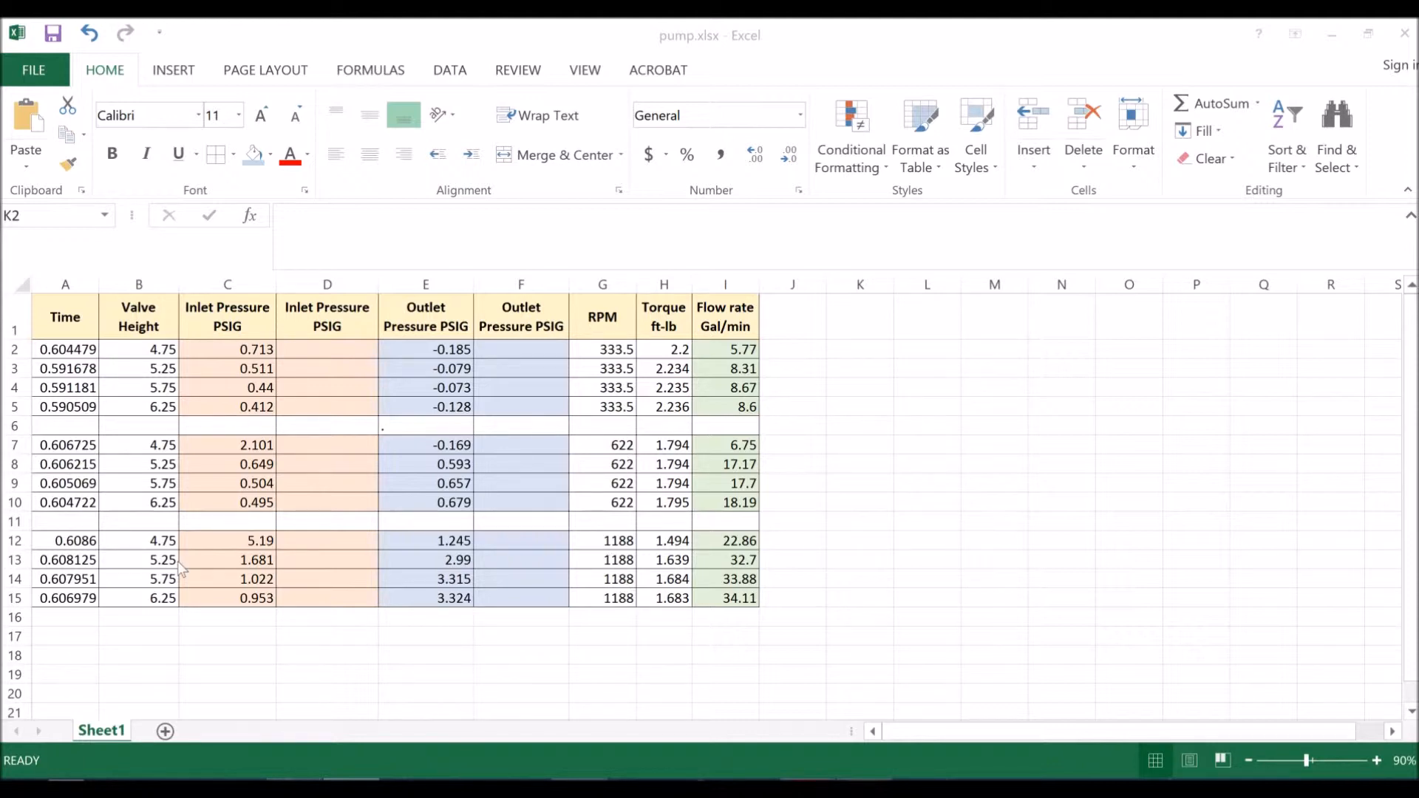
mouse_move(172, 399)
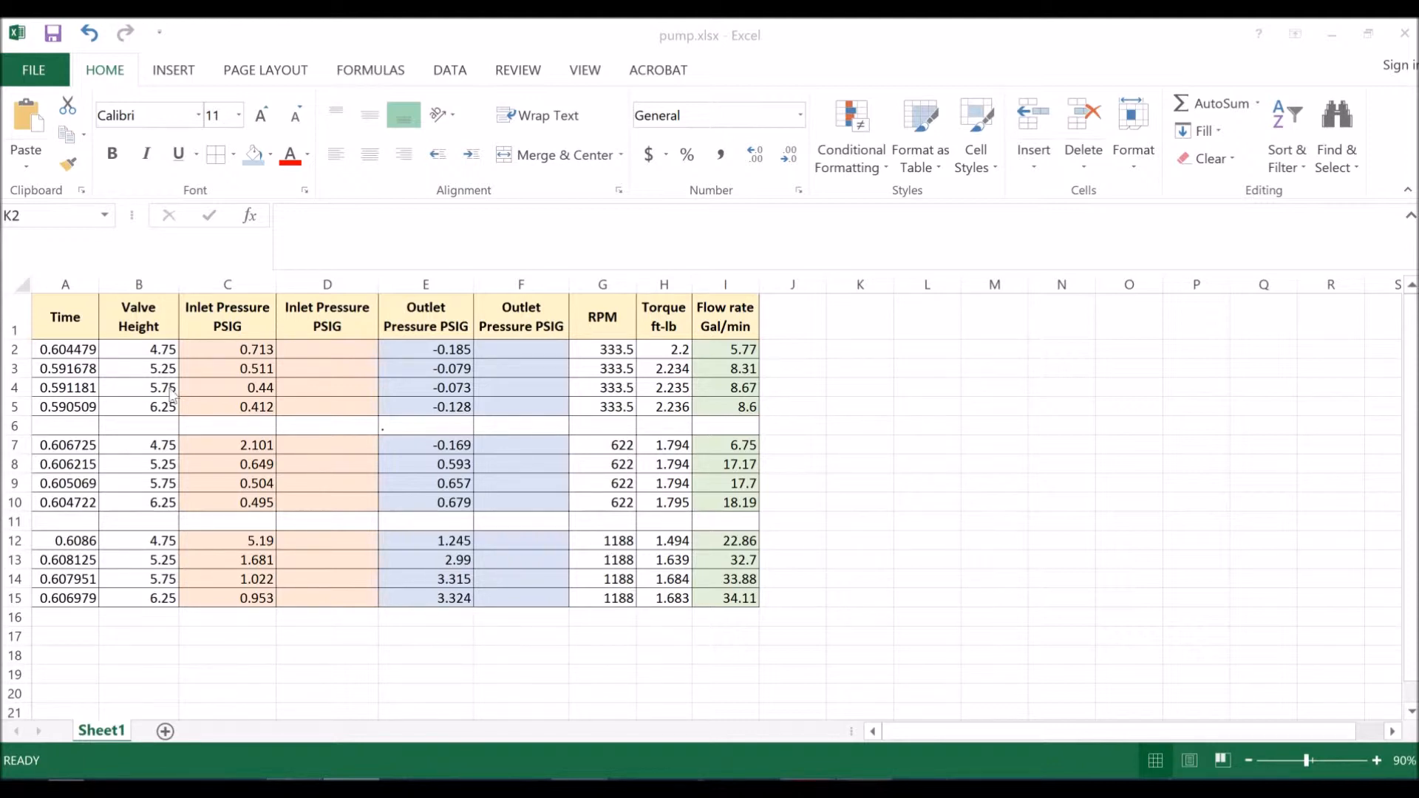
mouse_move(244, 405)
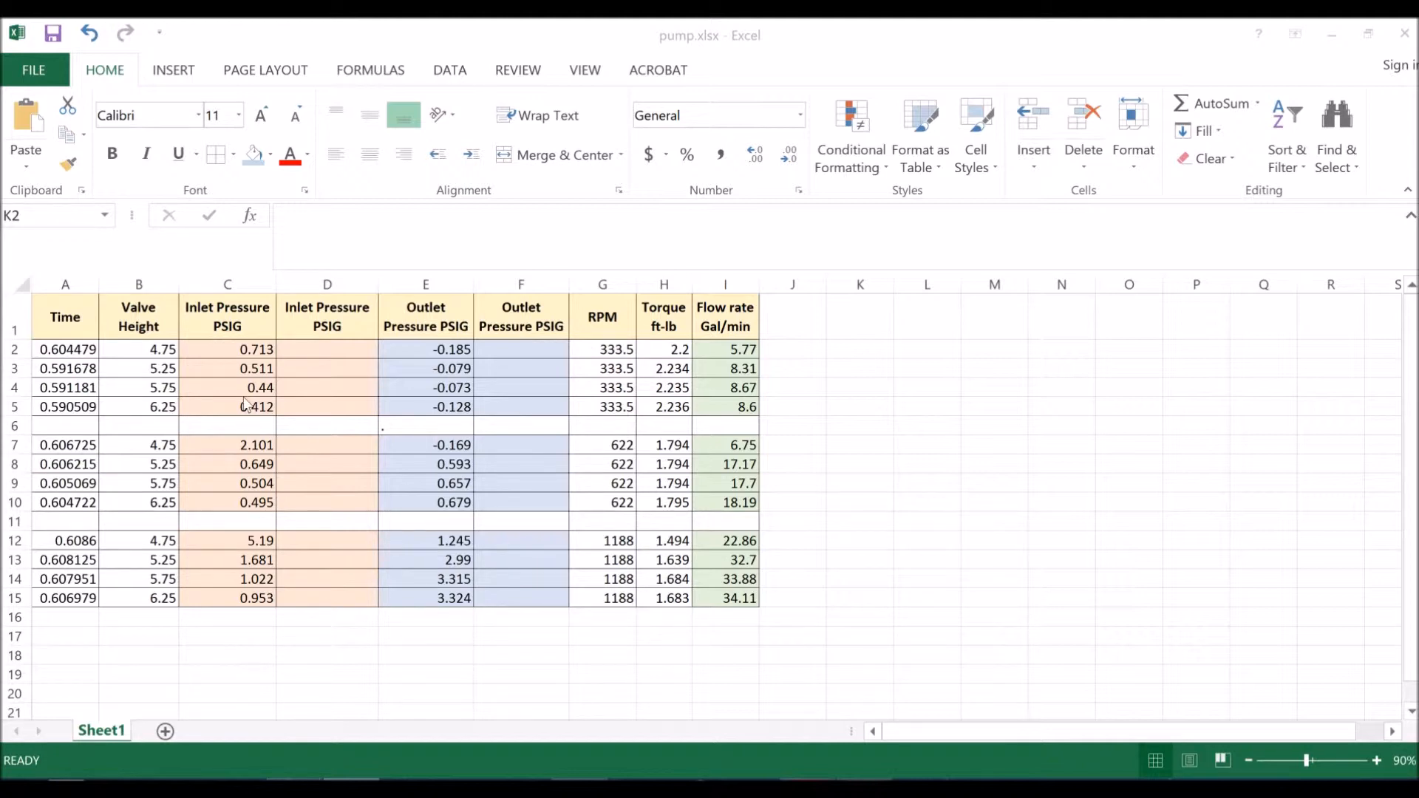
mouse_move(431, 387)
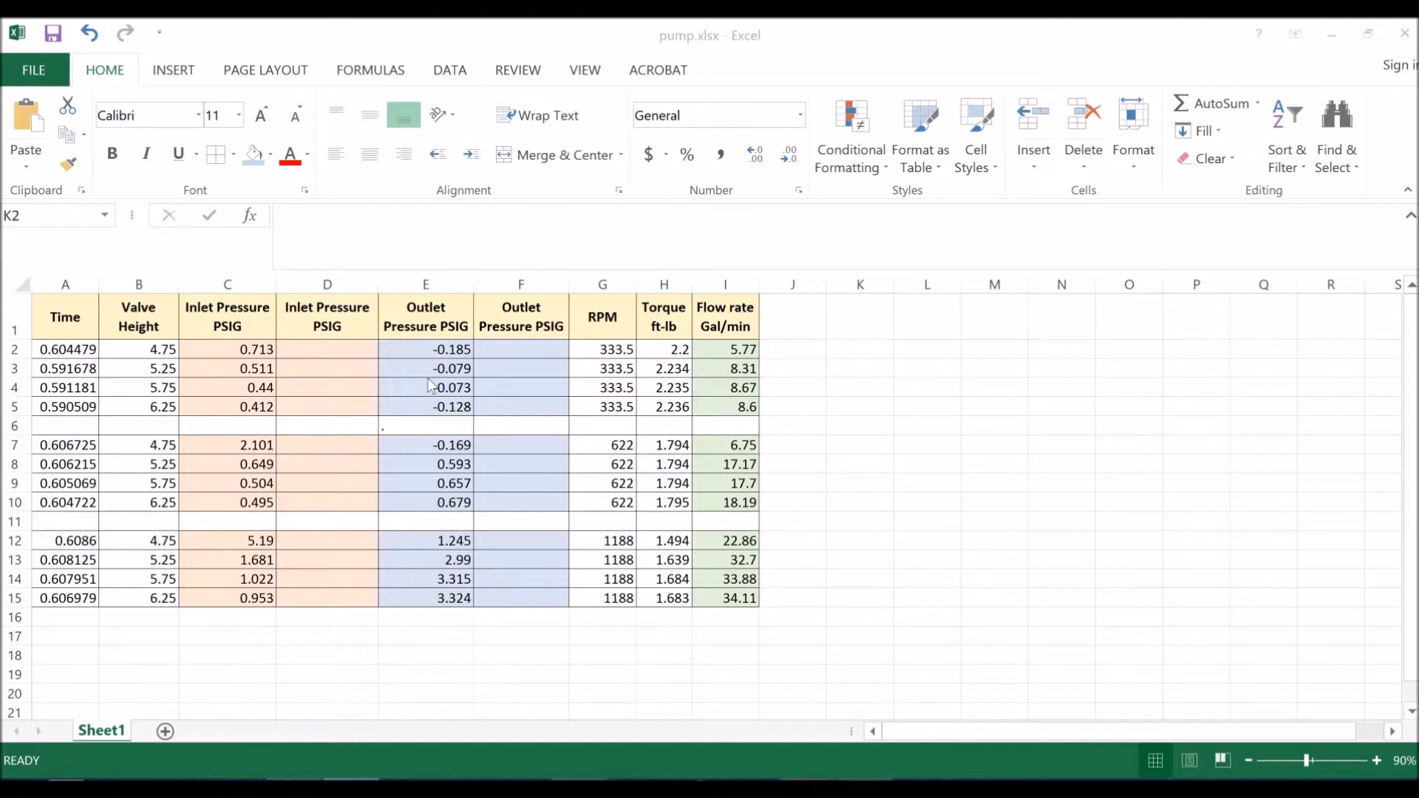
mouse_move(425, 380)
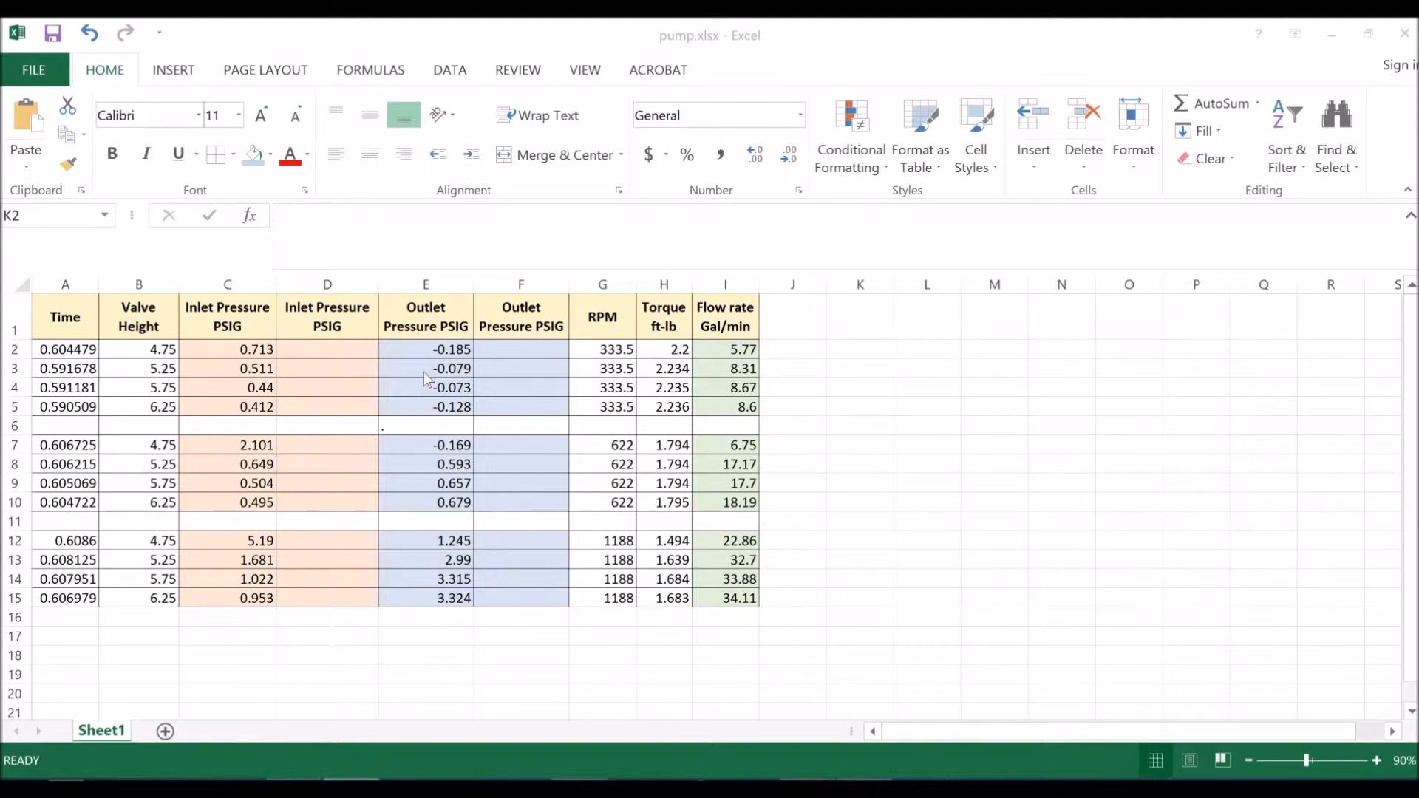
Step: Enter the formula =C2*2.31 in D2 to convert inlet pressure to feet of head
left_click(326, 349)
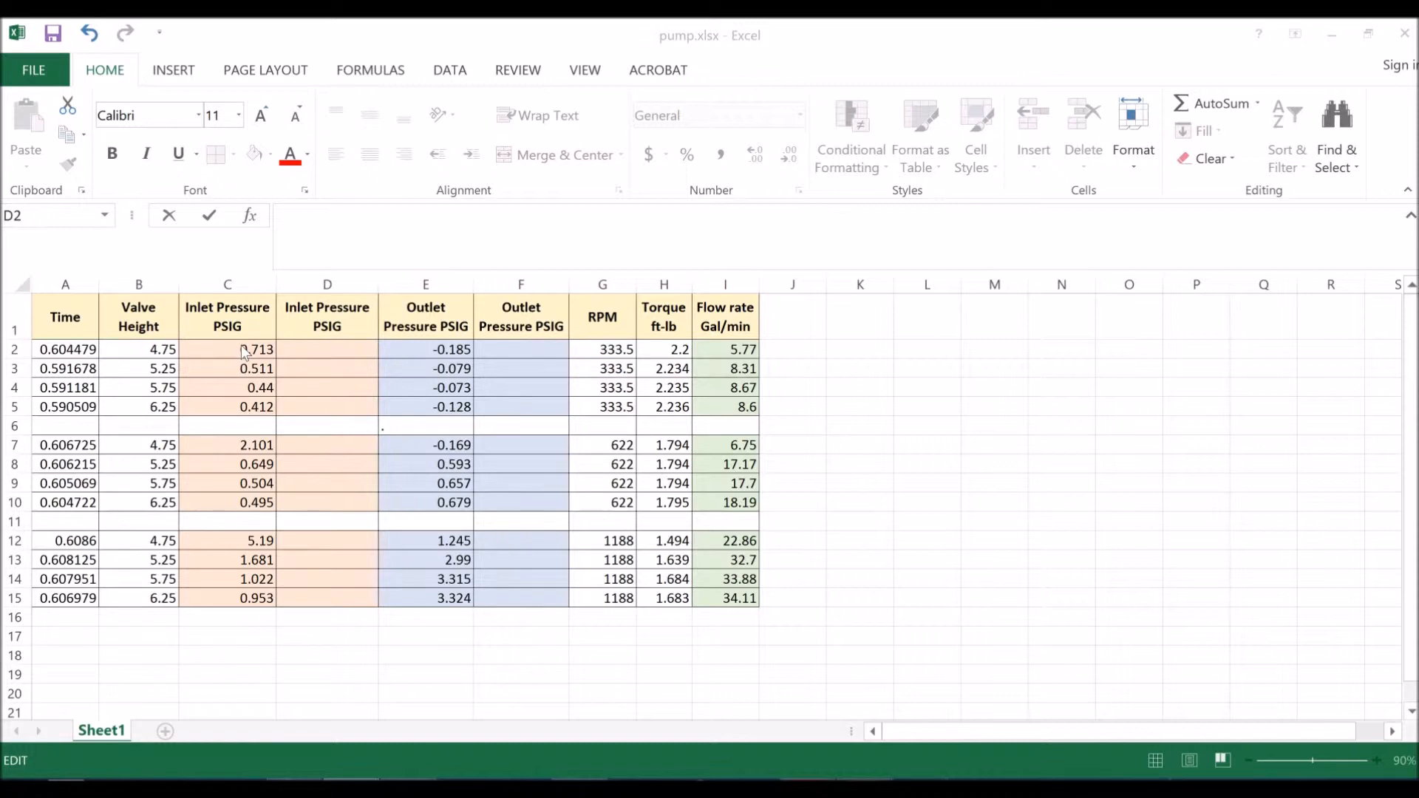
left_click(327, 350)
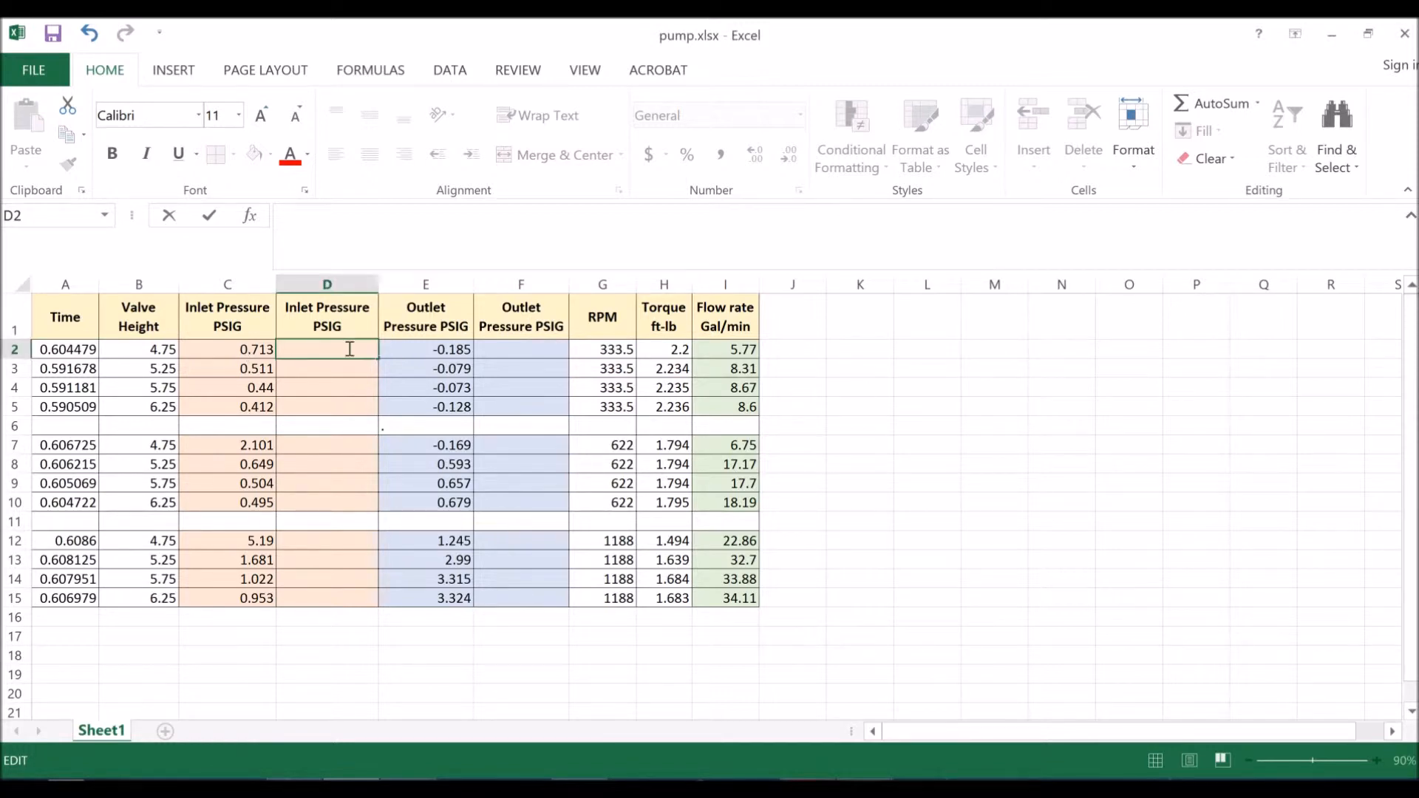
type("=C2")
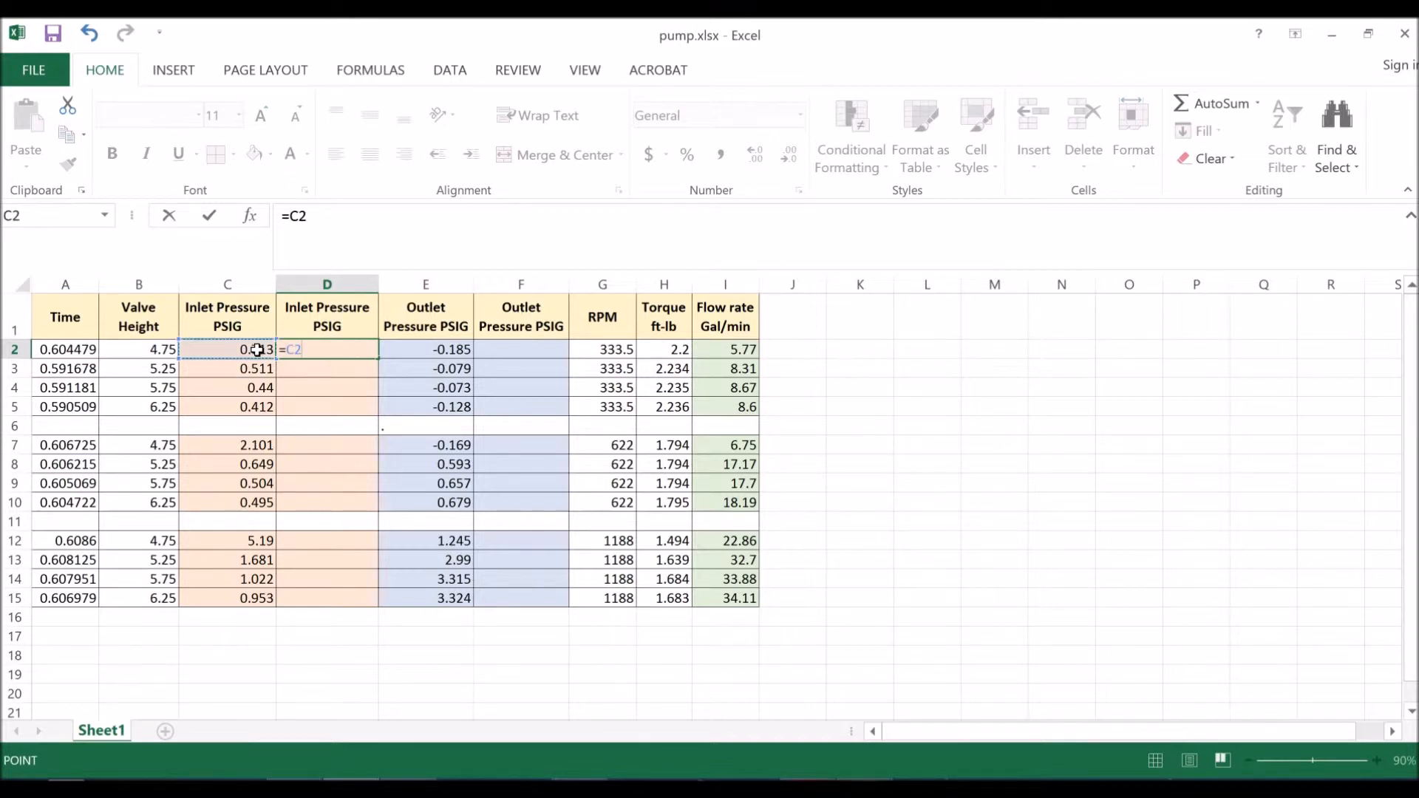
type("*2")
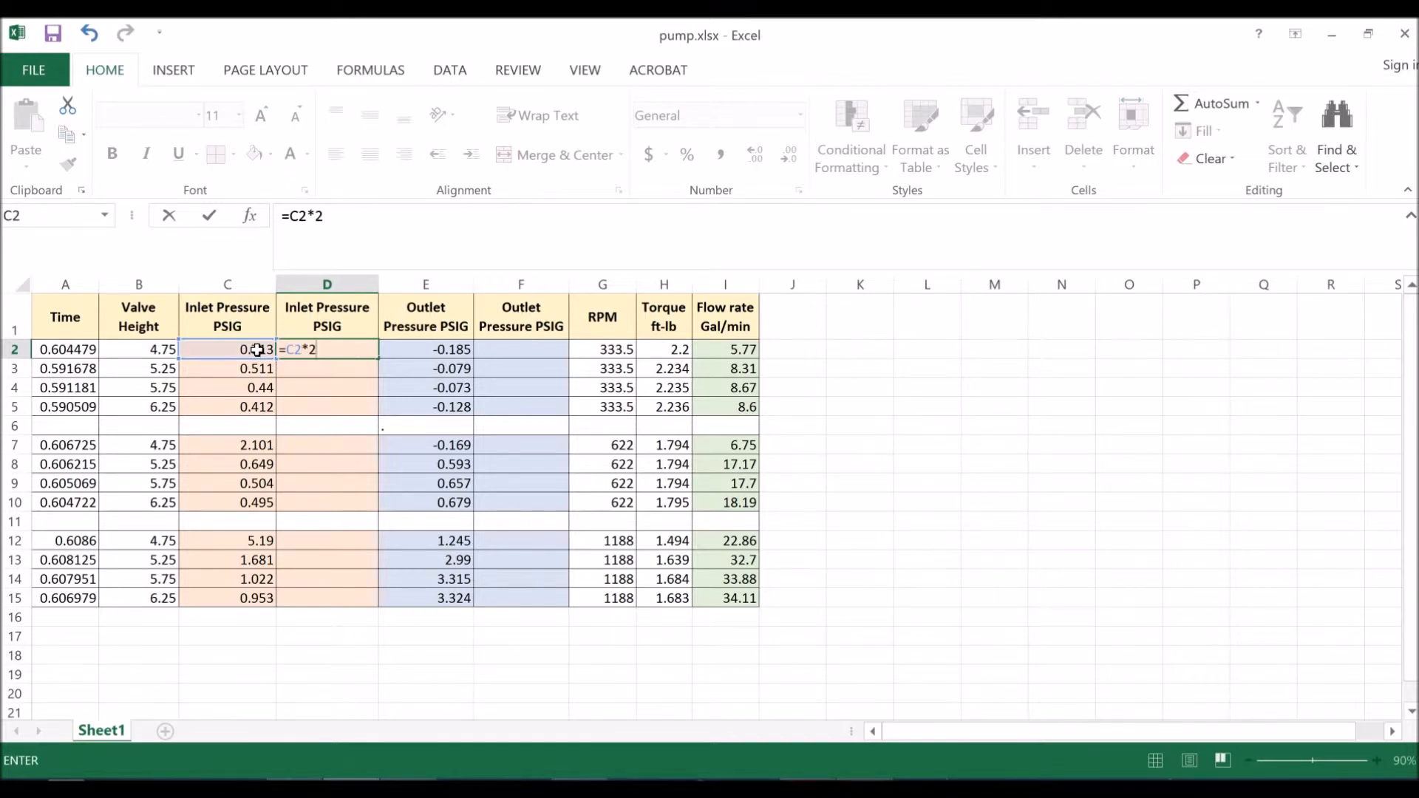
type(".31")
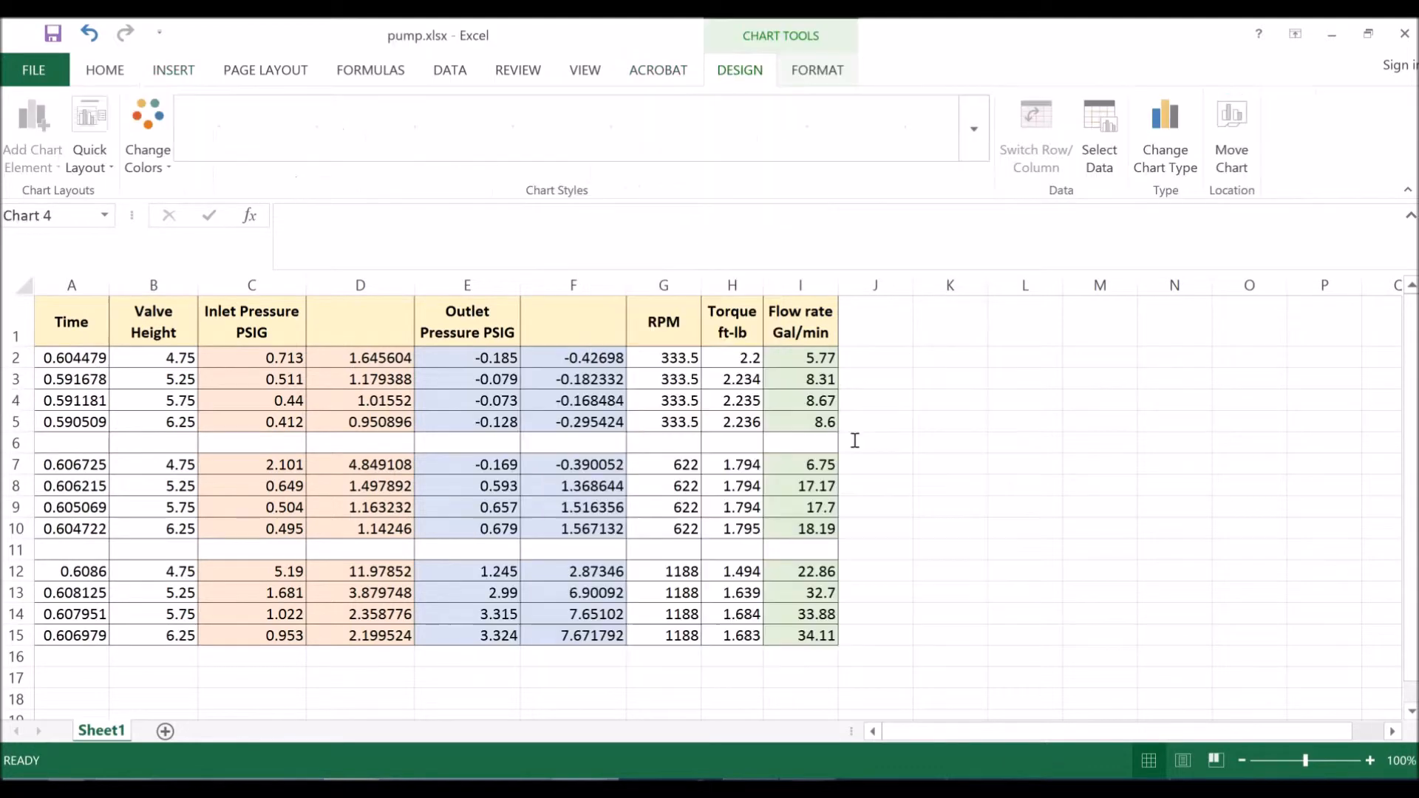
Step: Open Select Data for the new empty chart
left_click(1099, 136)
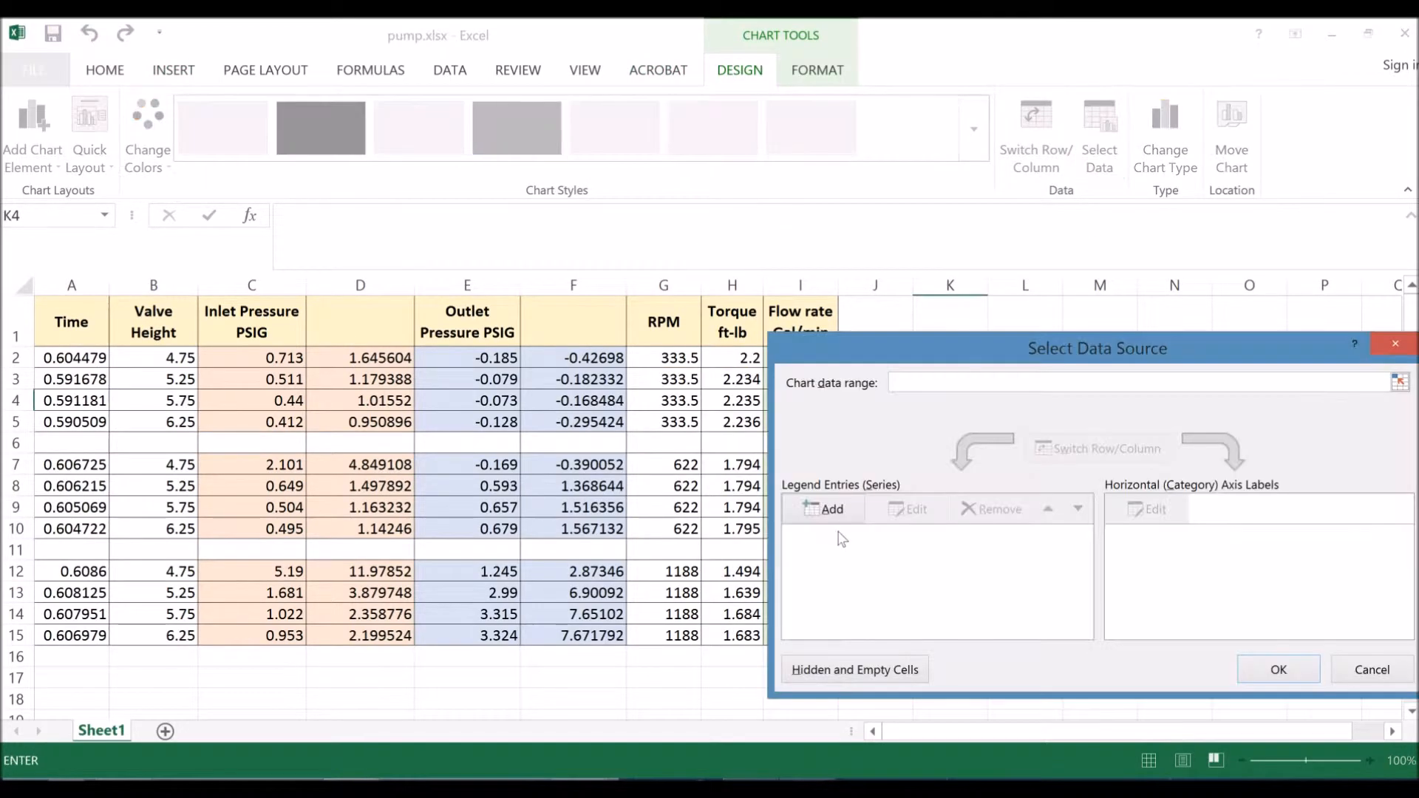